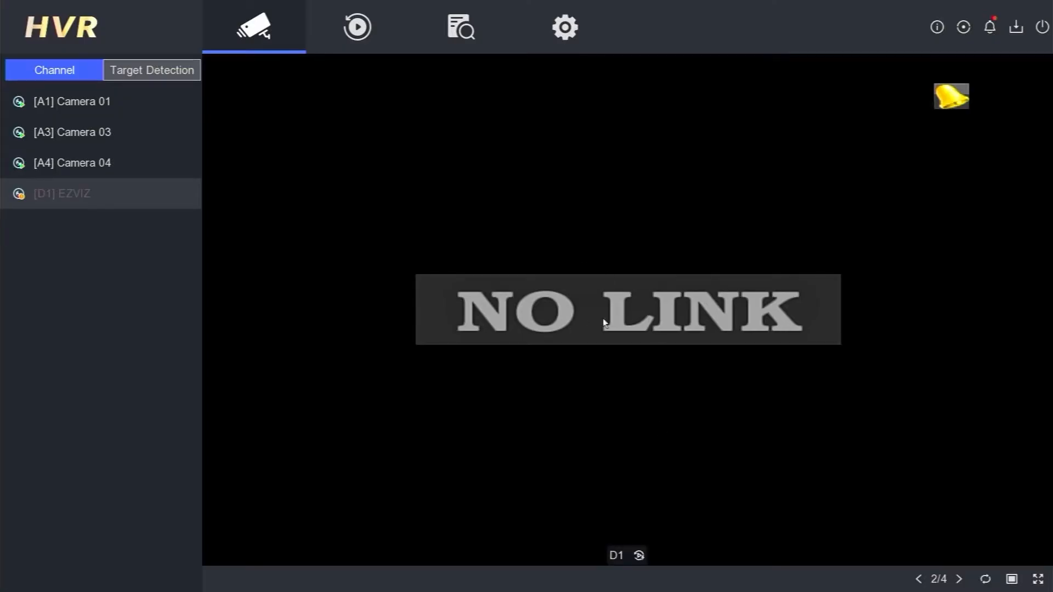
pyautogui.moveTo(575, 180)
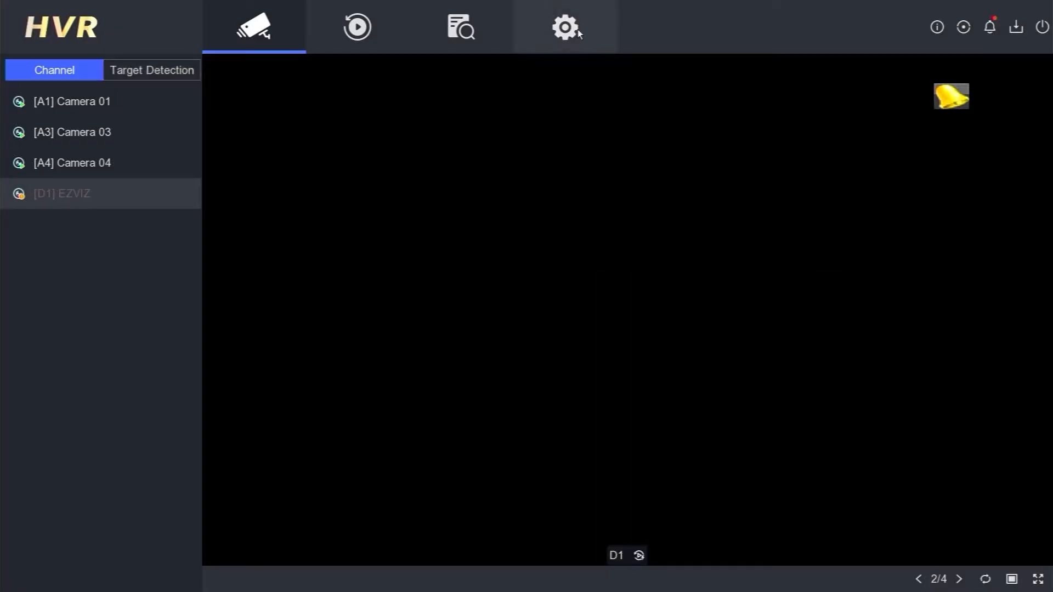
# Show the Network Platform Access page with Hik-Connect online and bound
pyautogui.click(565, 27)
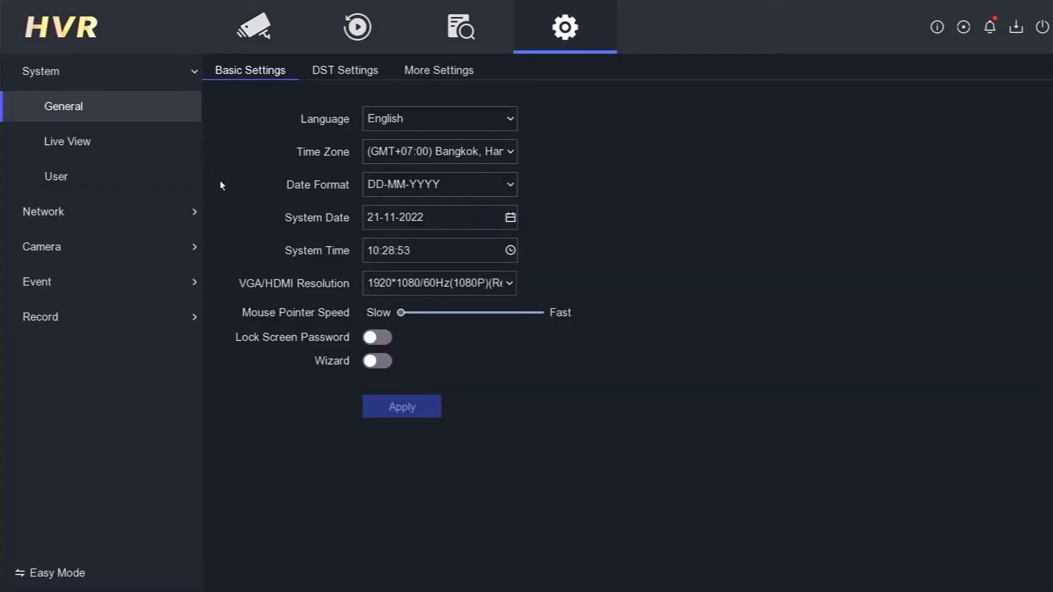
pyautogui.click(43, 106)
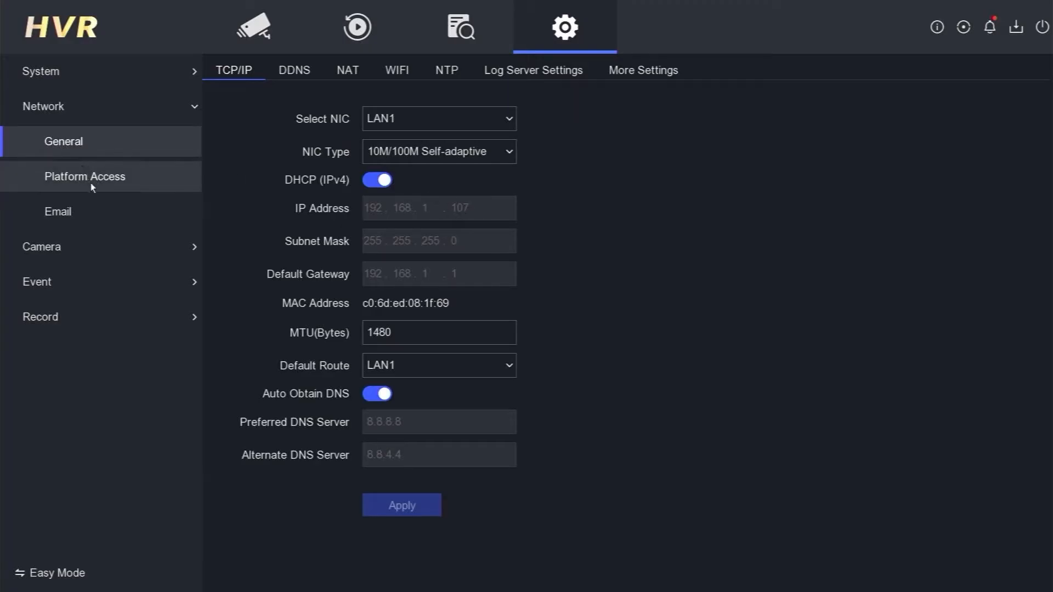
pyautogui.click(84, 176)
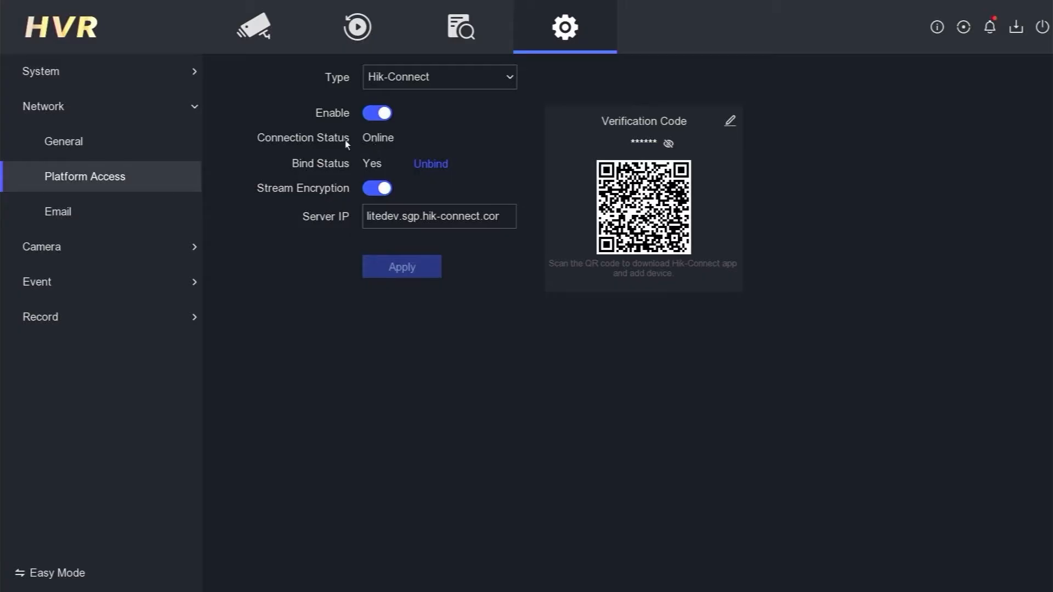
pyautogui.moveTo(61, 199)
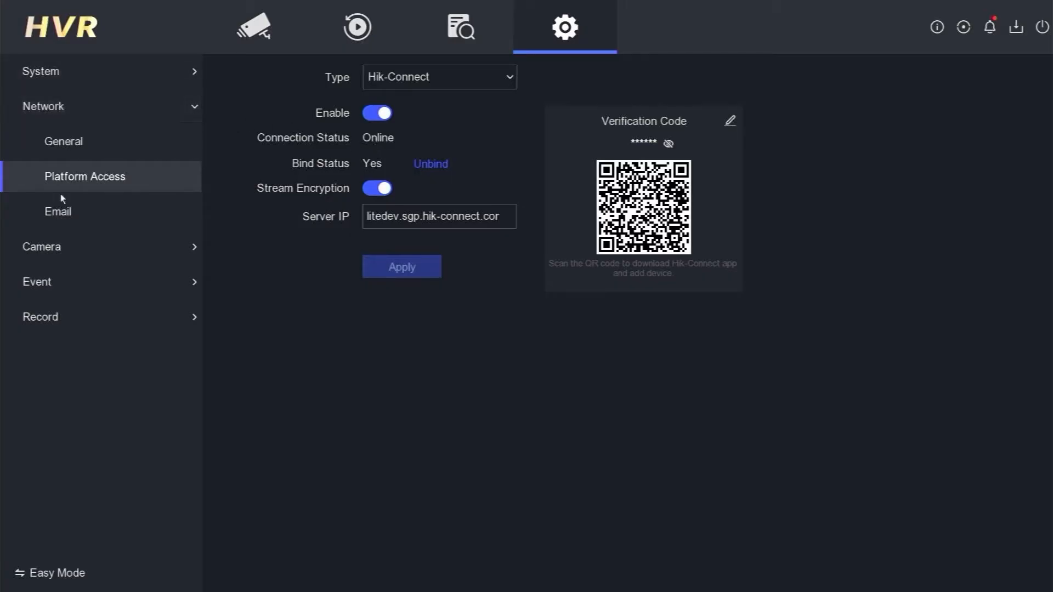
# Show the IP camera list where D1 at 192.168.1.110 reads network unreachable, checking network and analog channel settings on the way
pyautogui.click(41, 141)
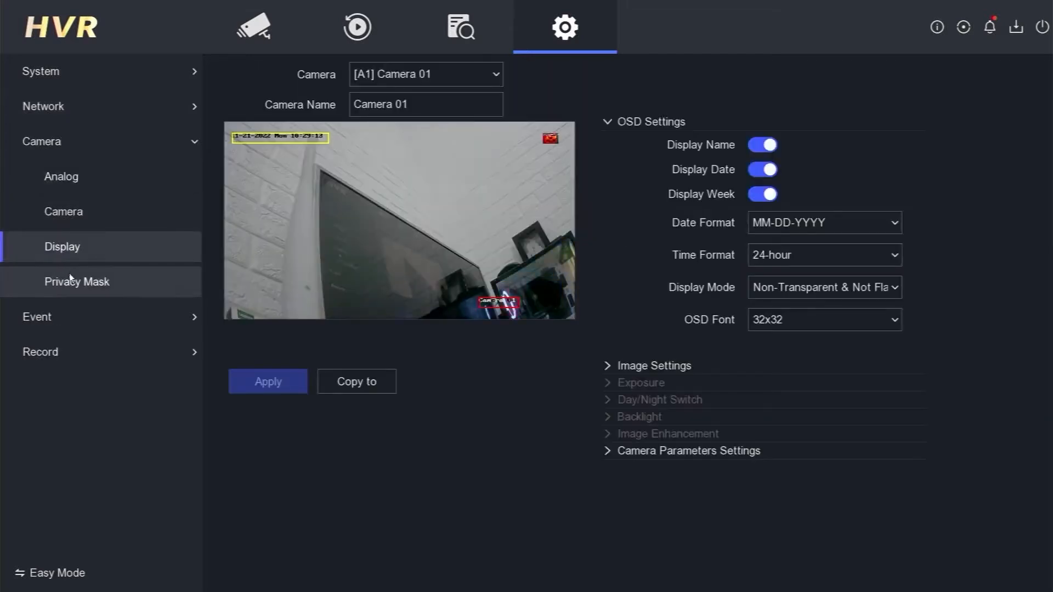
pyautogui.click(63, 210)
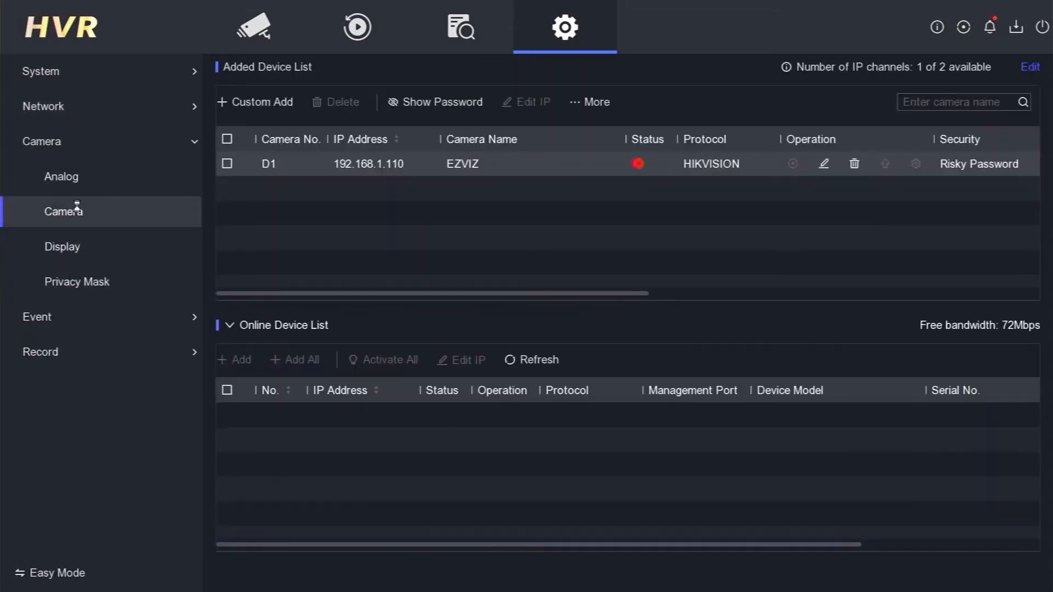
pyautogui.moveTo(304, 179)
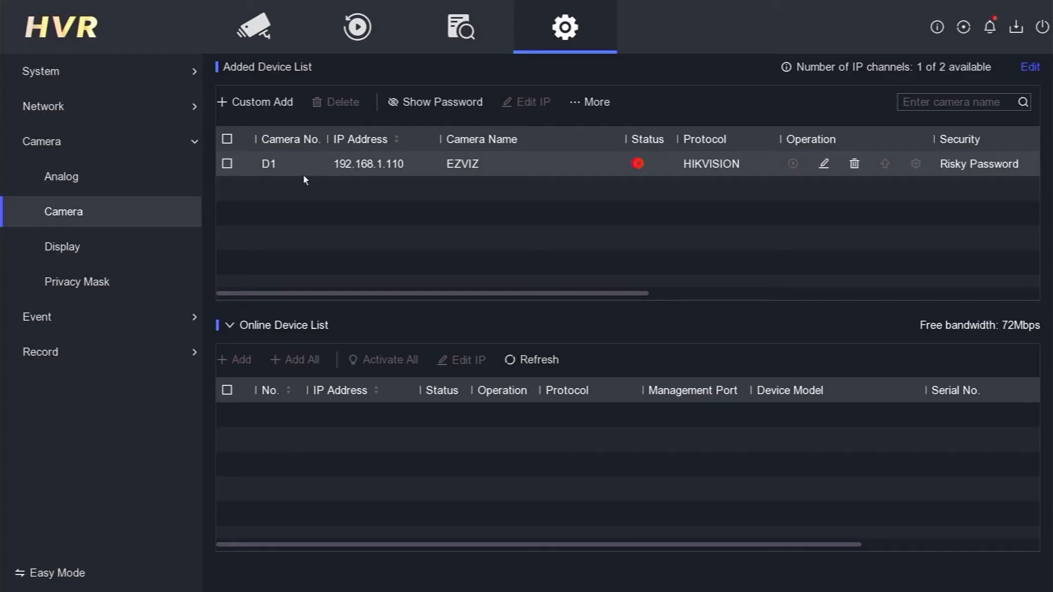
pyautogui.moveTo(294, 167)
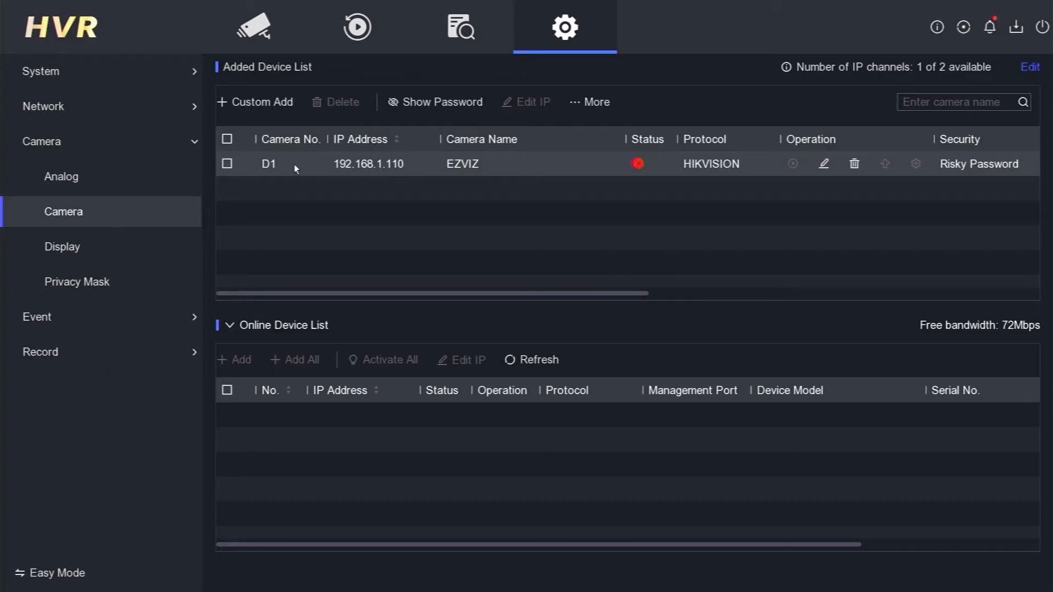
pyautogui.moveTo(372, 175)
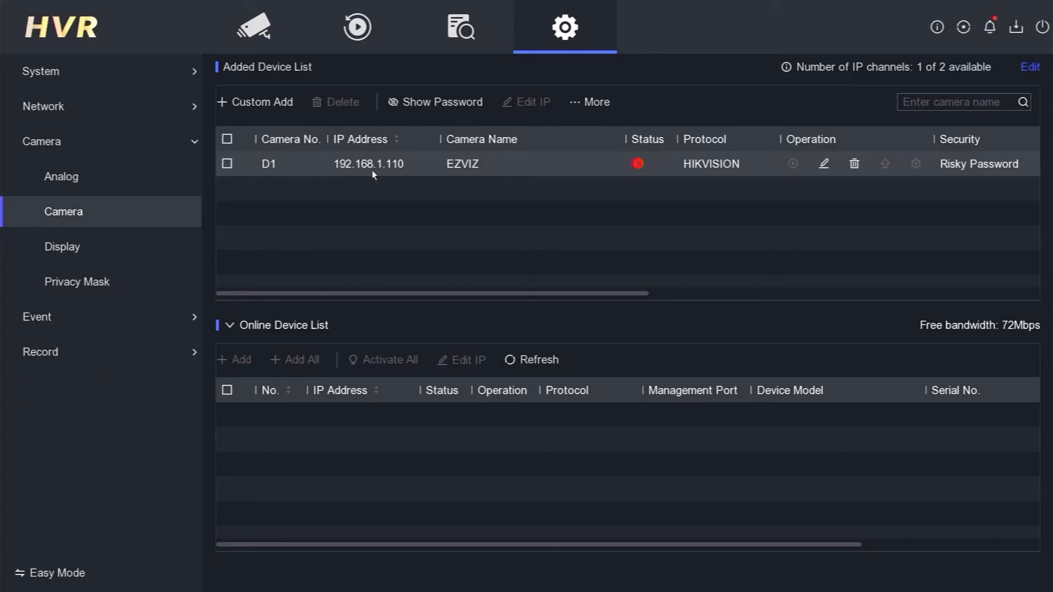
pyautogui.moveTo(404, 174)
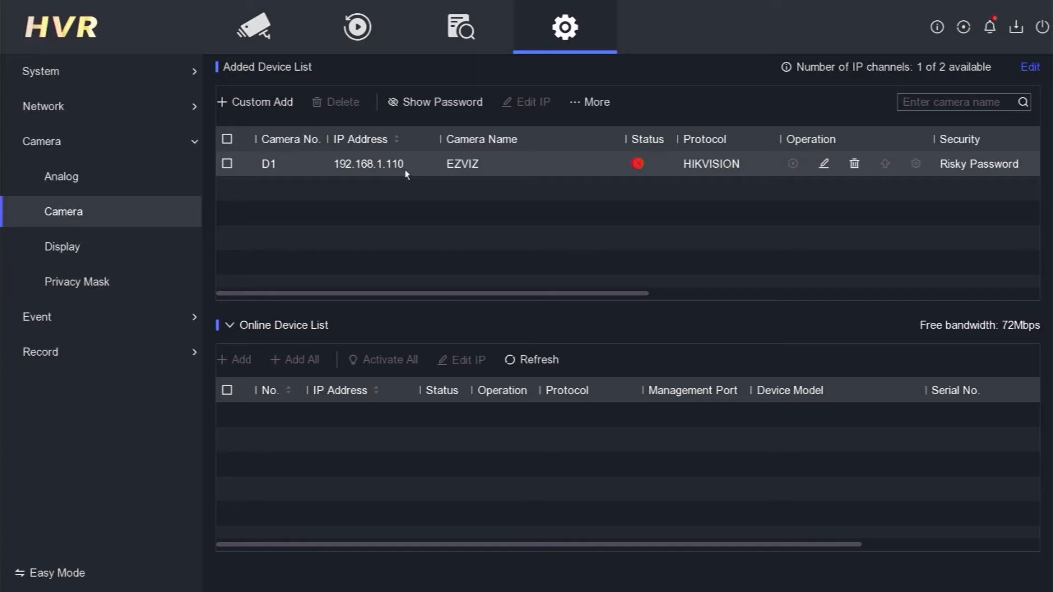
pyautogui.click(43, 105)
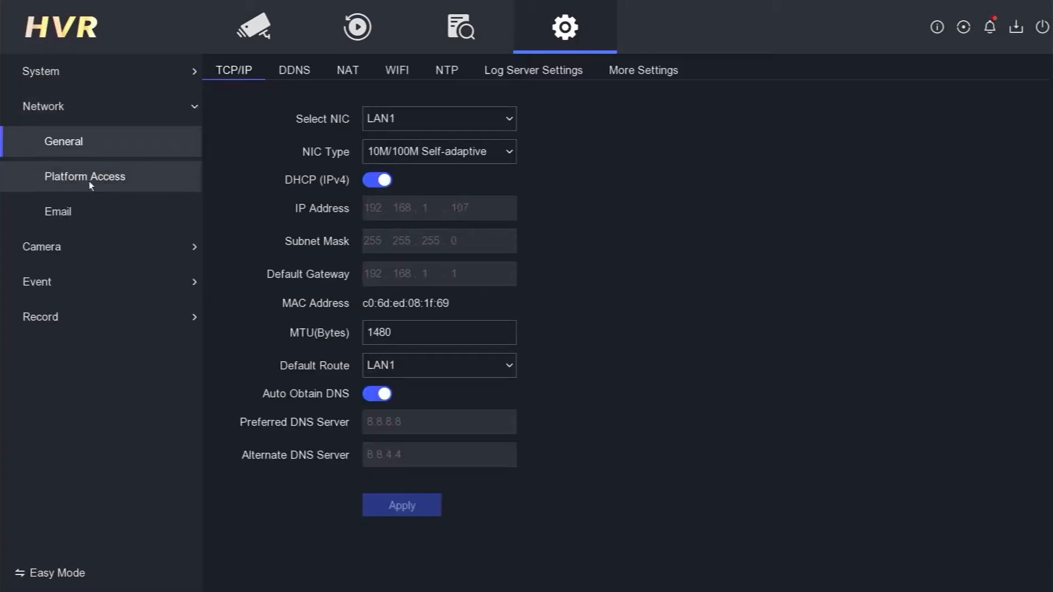
pyautogui.click(42, 141)
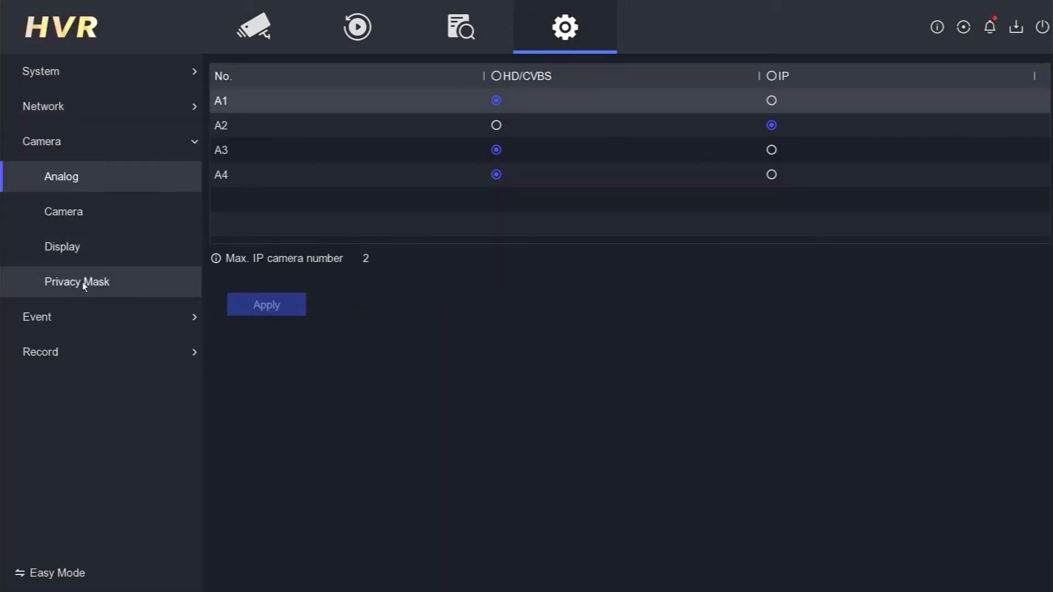
pyautogui.click(64, 211)
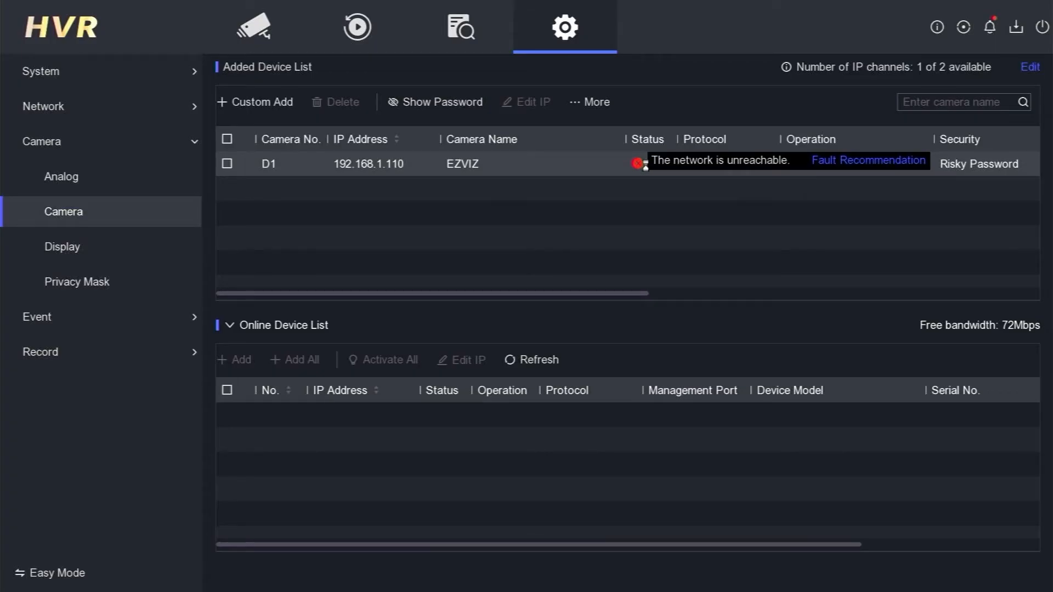
pyautogui.moveTo(647, 170)
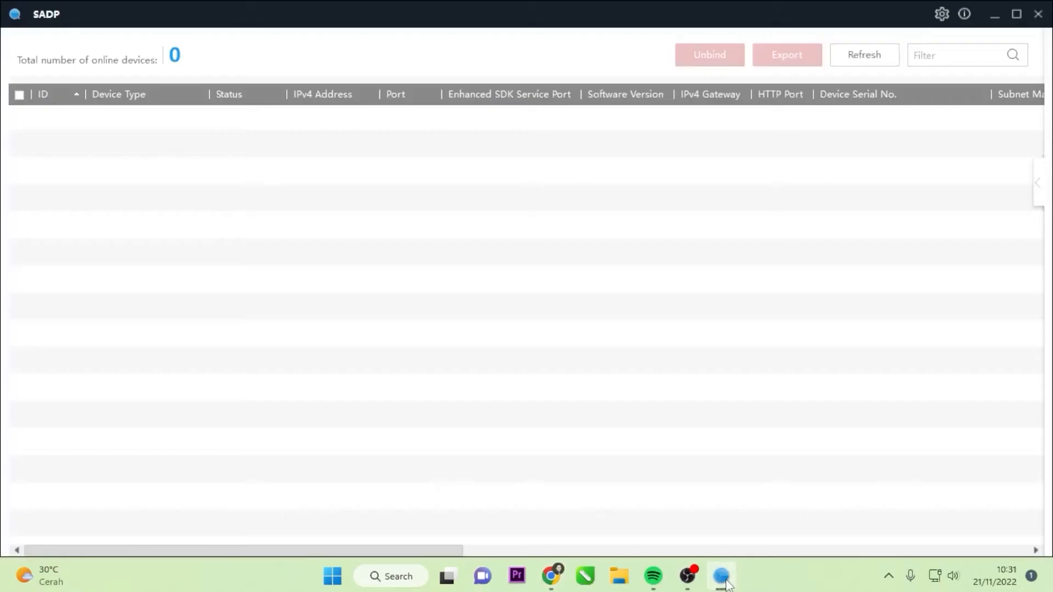
pyautogui.moveTo(60, 79)
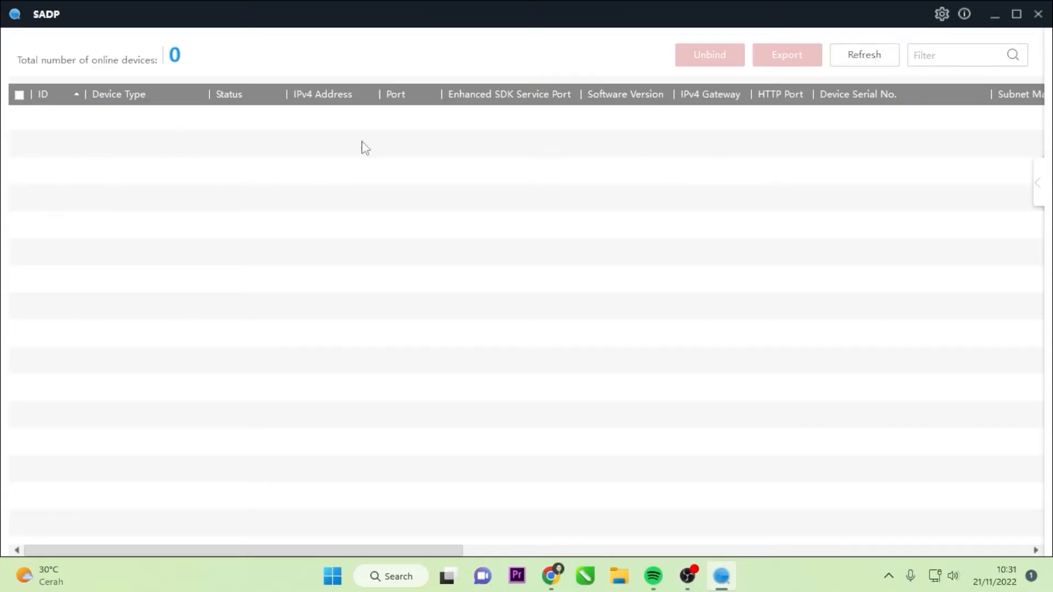
pyautogui.moveTo(825, 209)
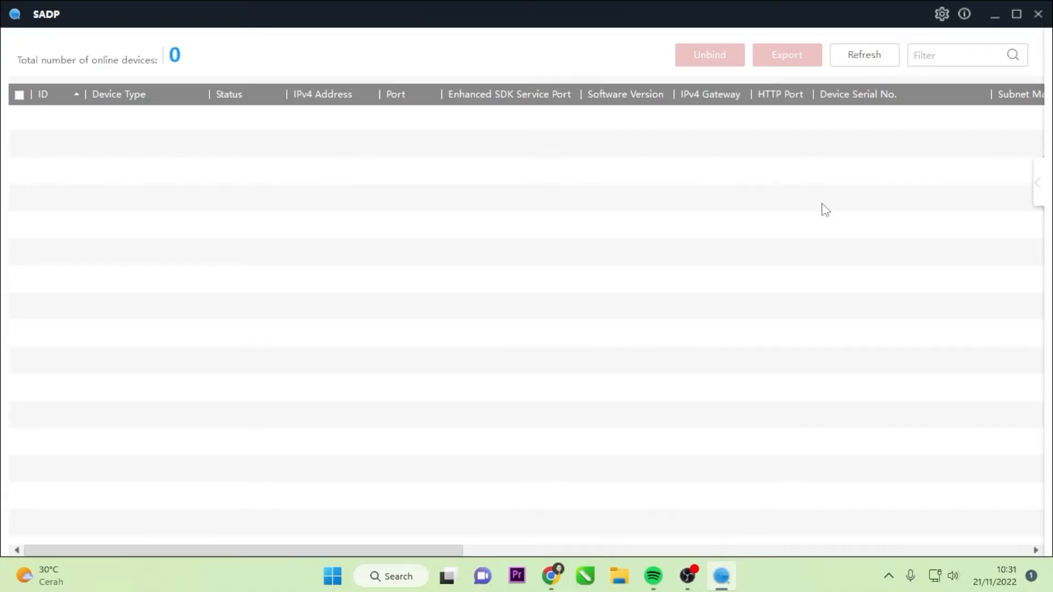
# Refresh the SADP device scan, which still finds zero online devices
pyautogui.click(19, 95)
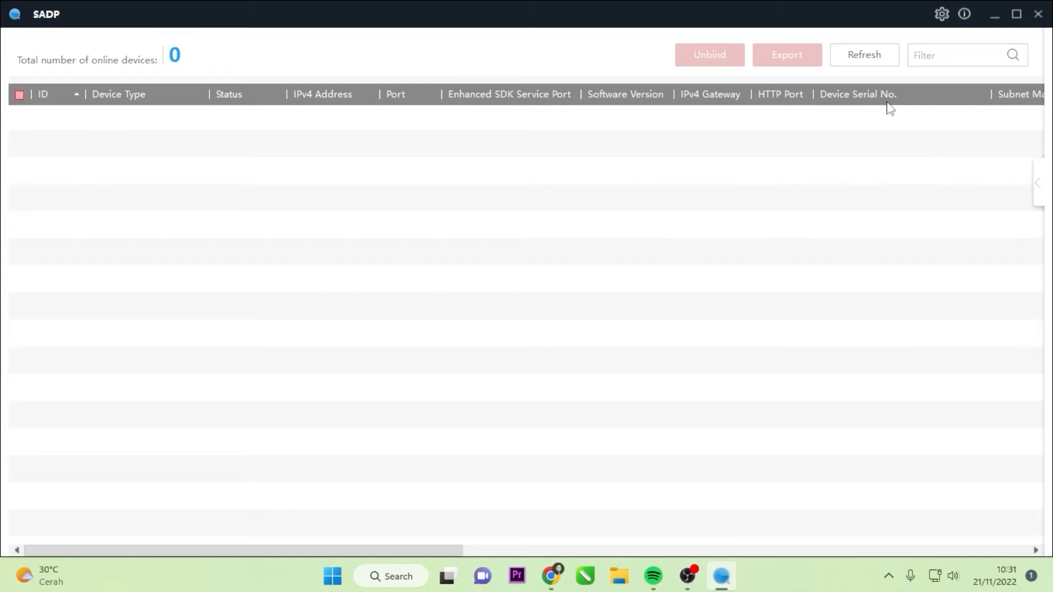
pyautogui.moveTo(882, 108)
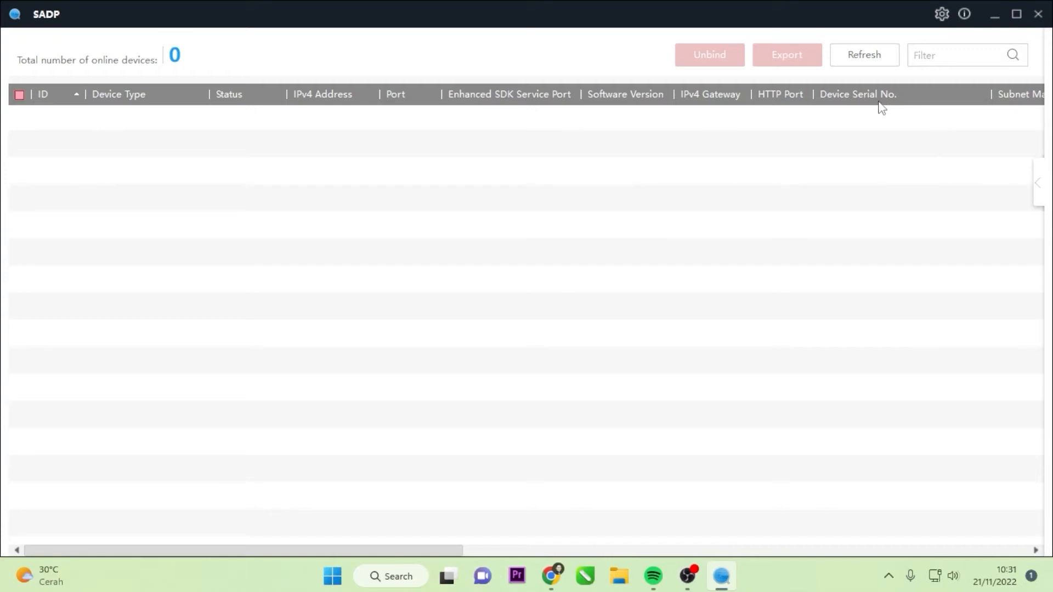
pyautogui.click(19, 95)
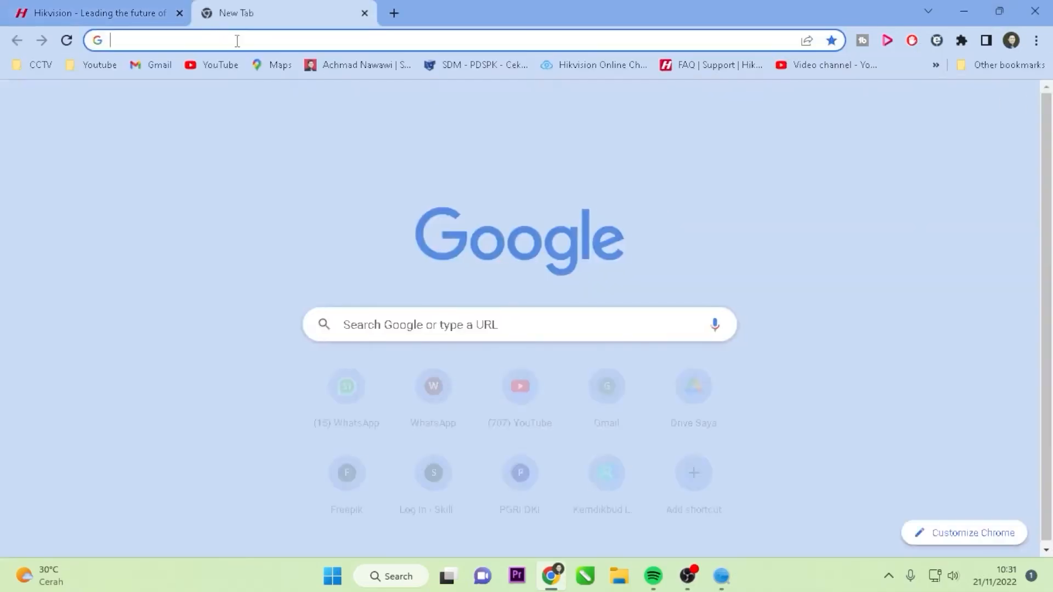
# Log in as admin to the ZTE F609 router at 192.168.1.1
pyautogui.write('192.168.1.1')
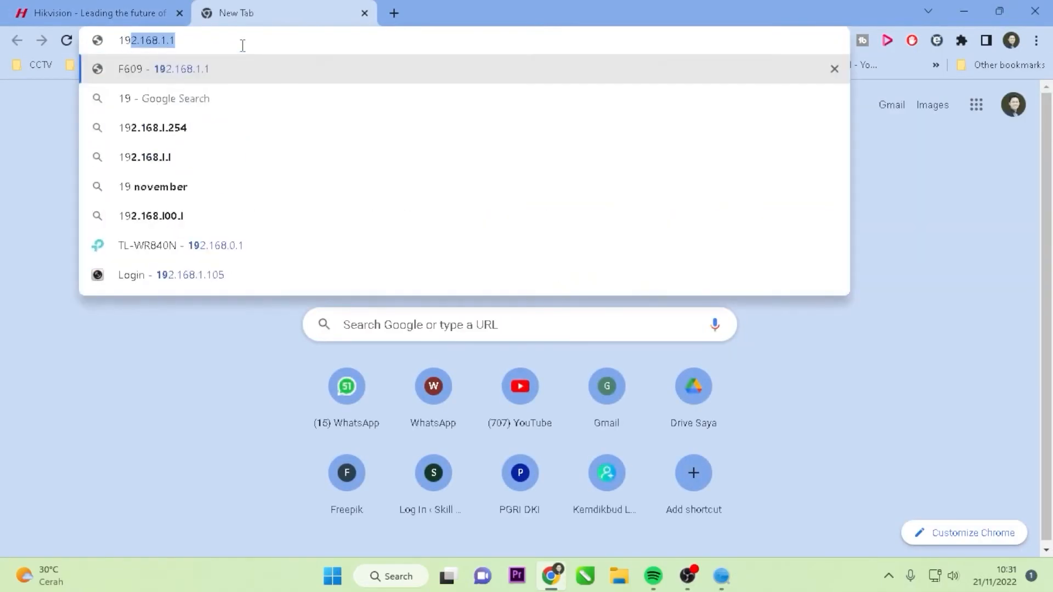
pyautogui.click(161, 68)
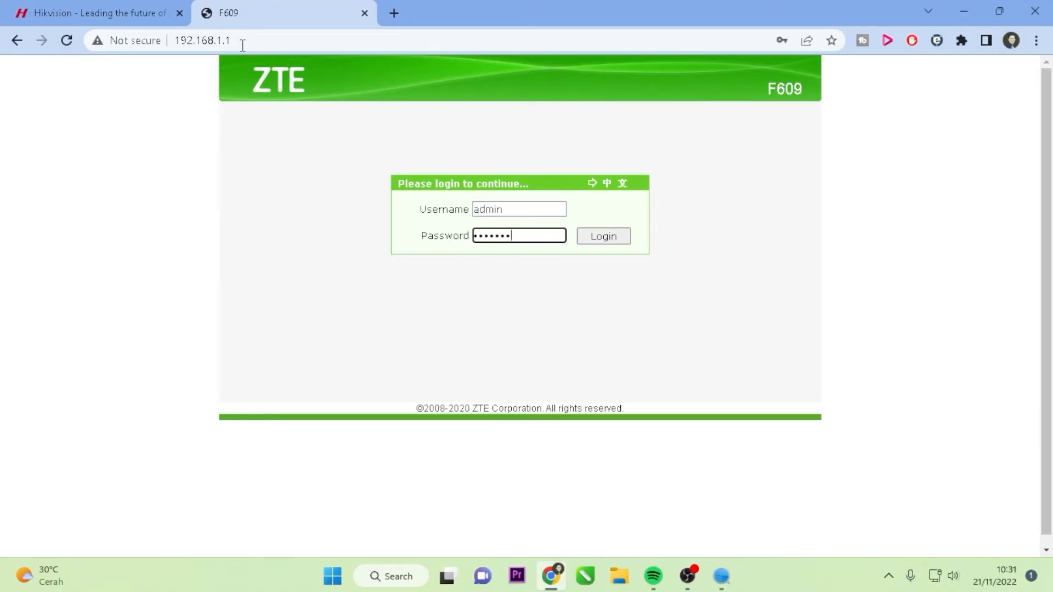
pyautogui.click(602, 236)
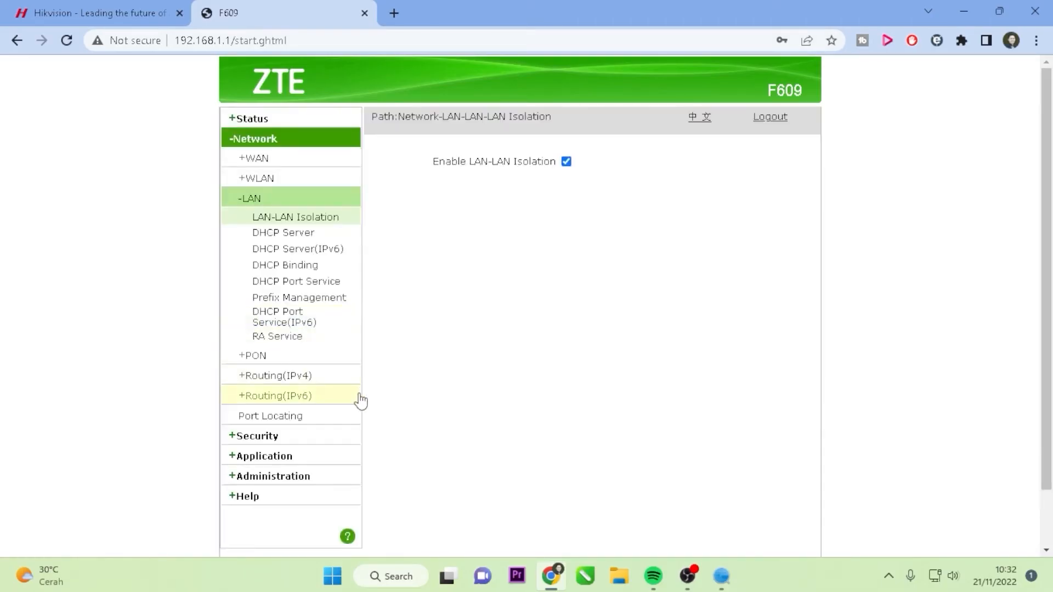
pyautogui.moveTo(601, 169)
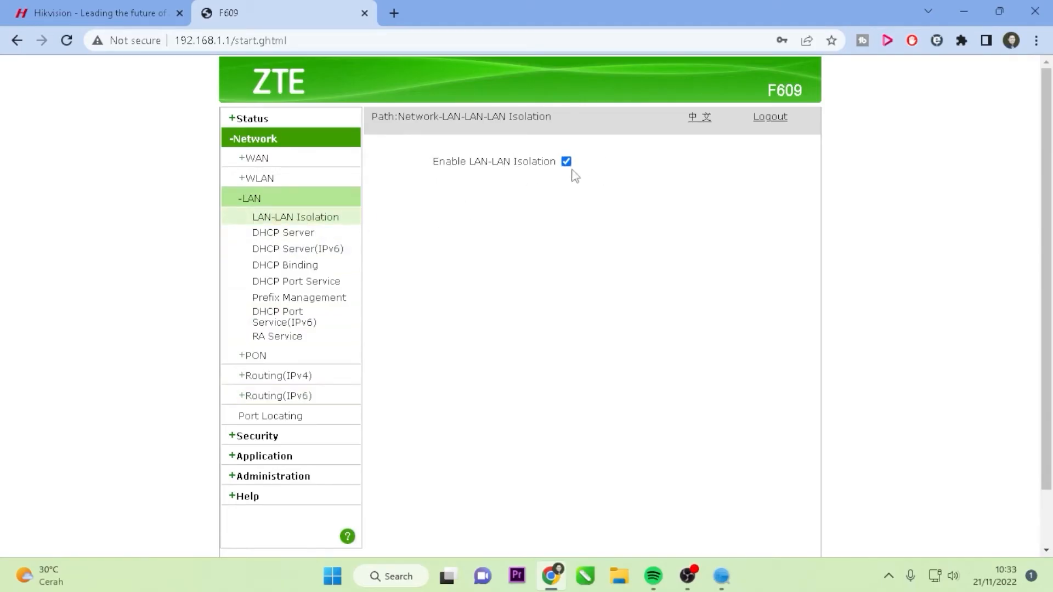
# Disable LAN-LAN Isolation on the router and submit the change
pyautogui.click(565, 161)
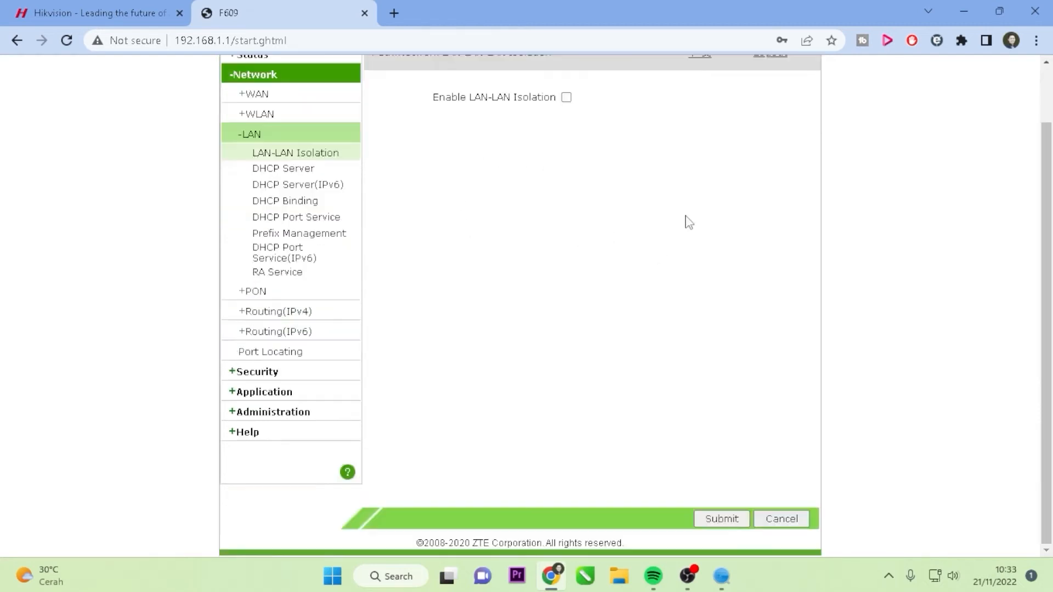
pyautogui.click(719, 518)
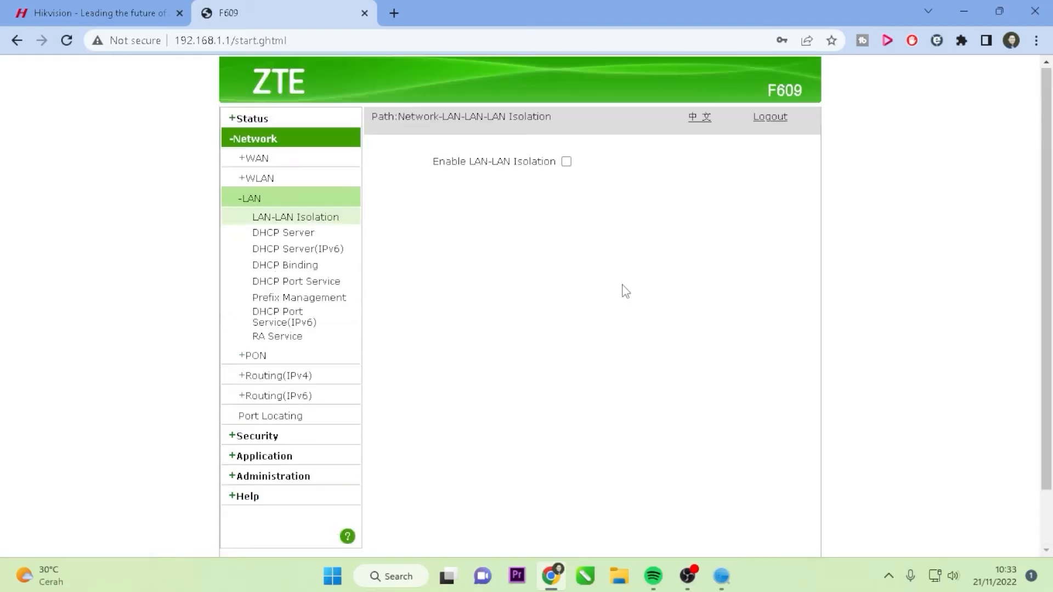
pyautogui.scroll(-3)
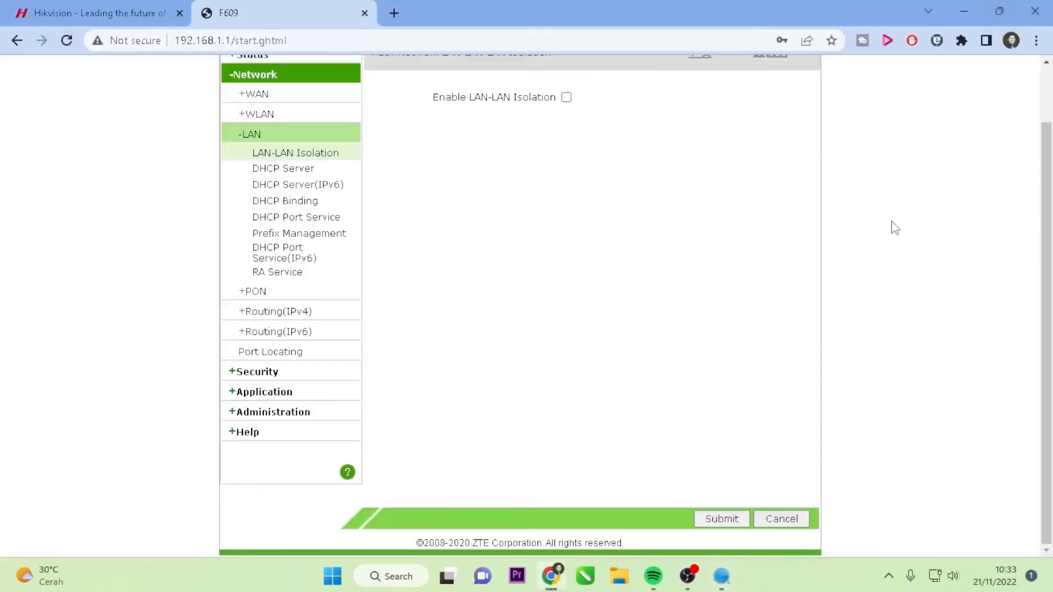
pyautogui.click(98, 12)
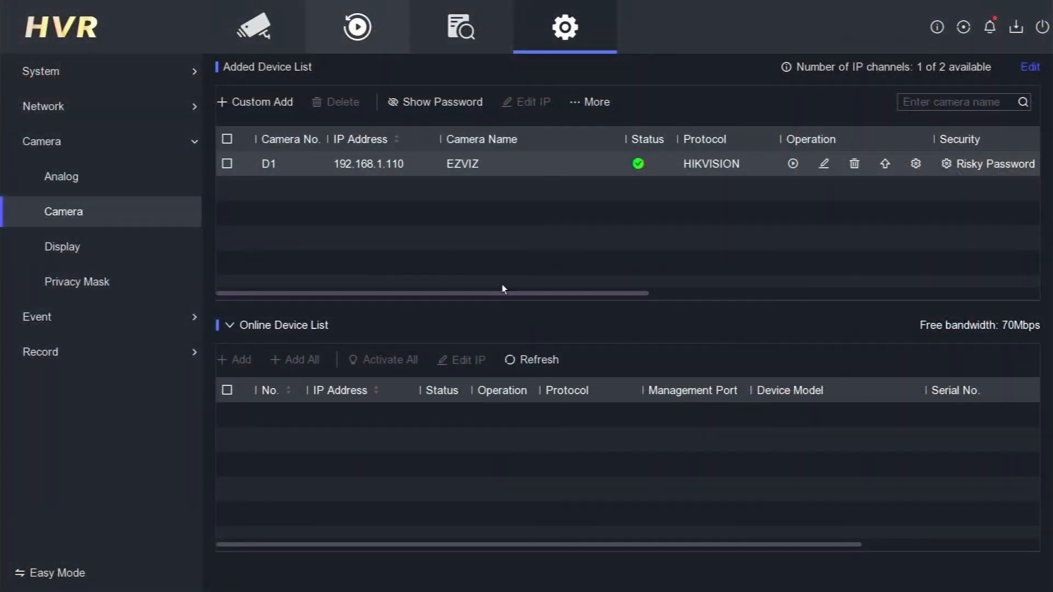
pyautogui.moveTo(601, 200)
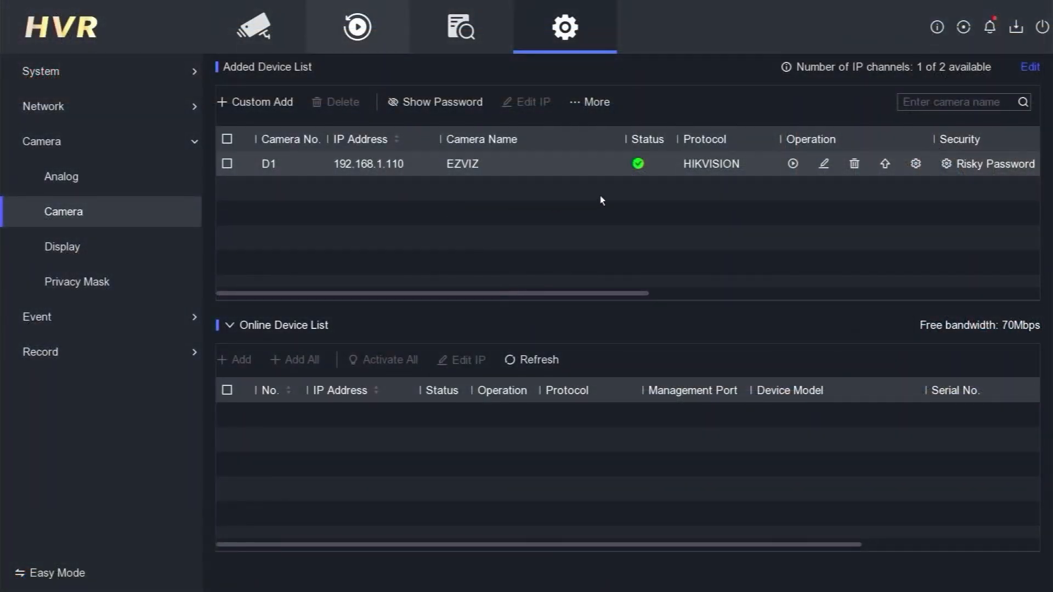
pyautogui.moveTo(641, 168)
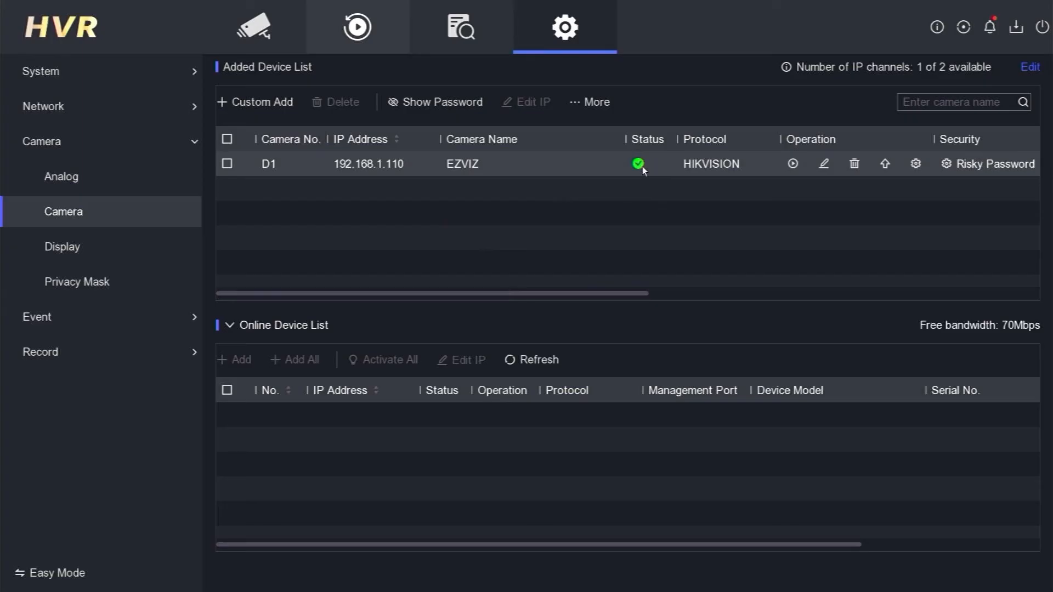
pyautogui.moveTo(647, 171)
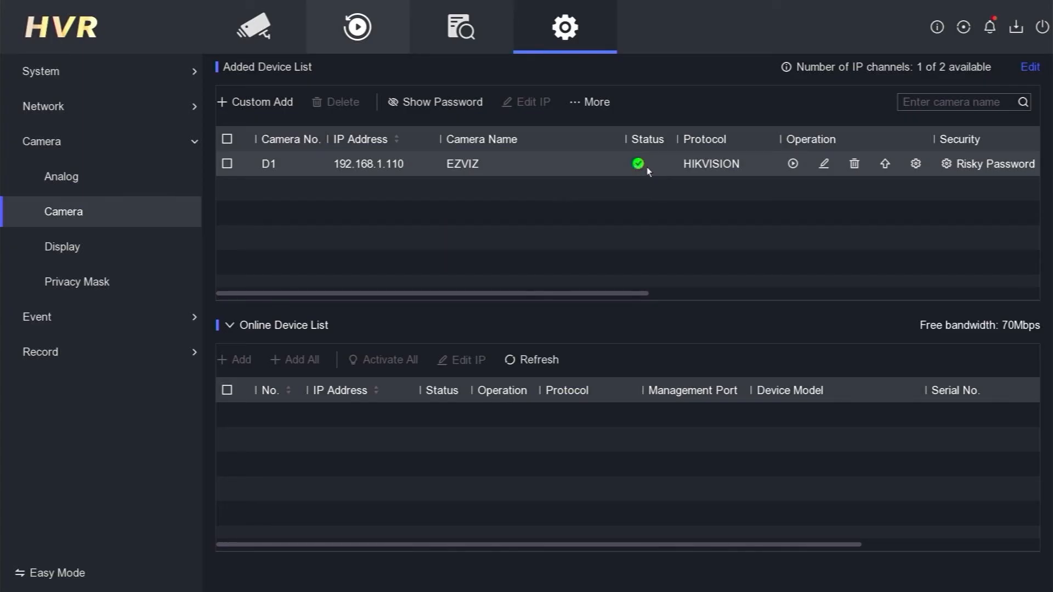
# Display the live feed from [D1] EZVIZ, now online with green status
pyautogui.click(255, 27)
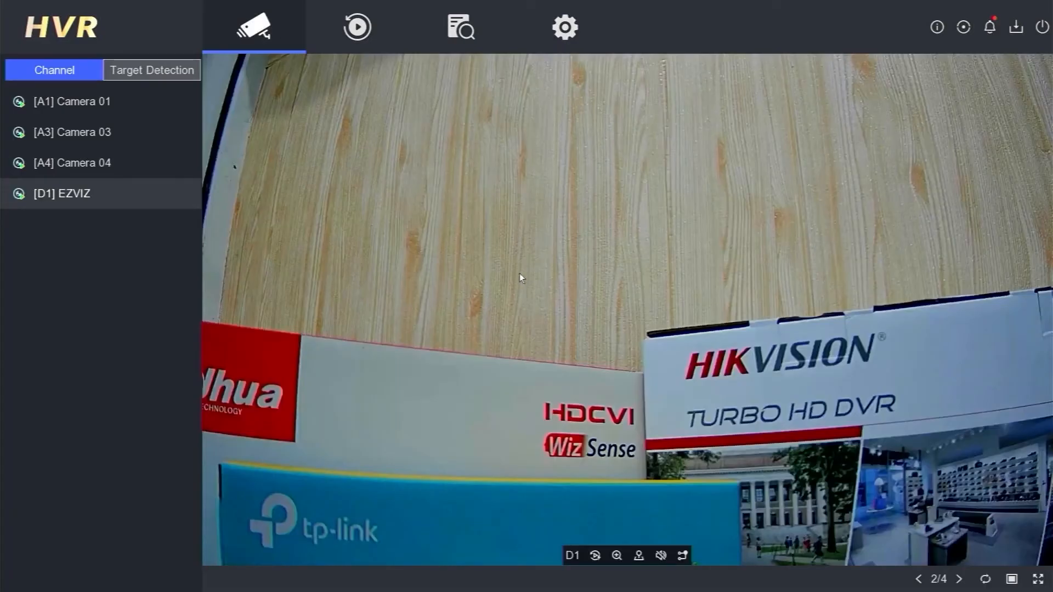
pyautogui.moveTo(539, 240)
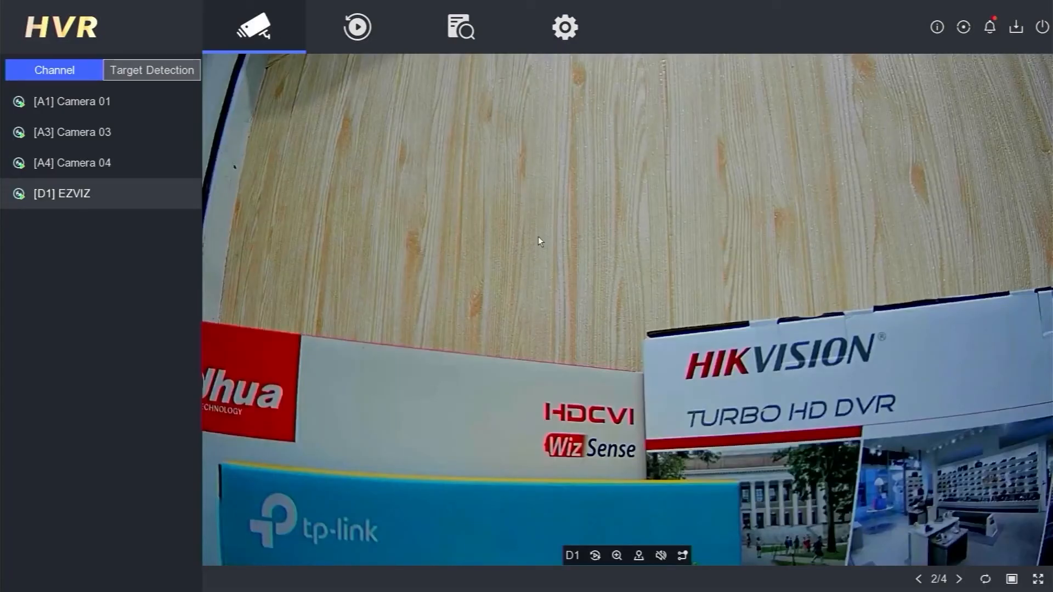